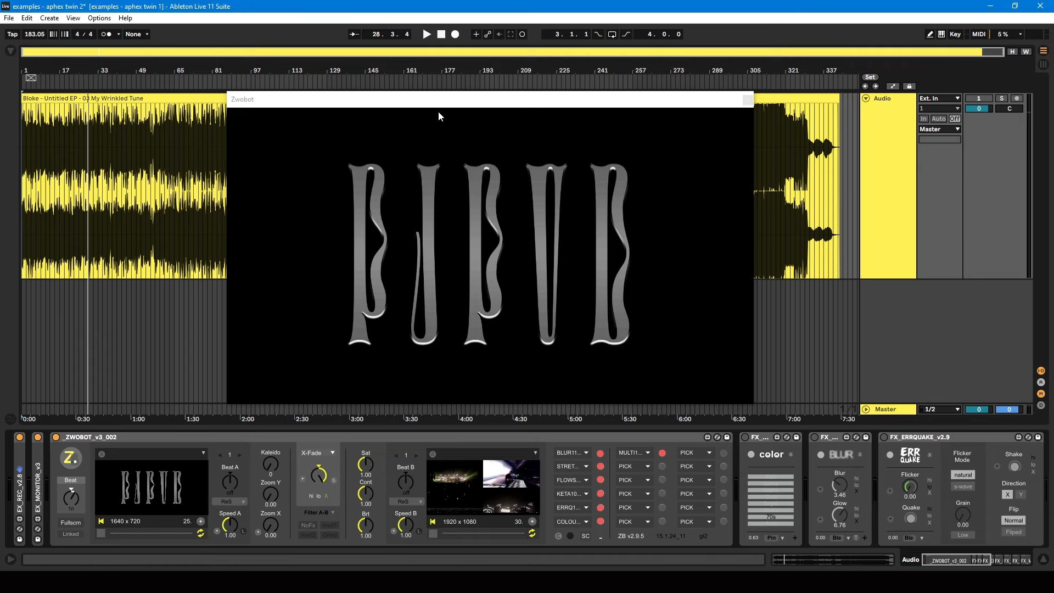
- Restart playback, then map the logo copies onto a cube, a cone and another shape
click(426, 33)
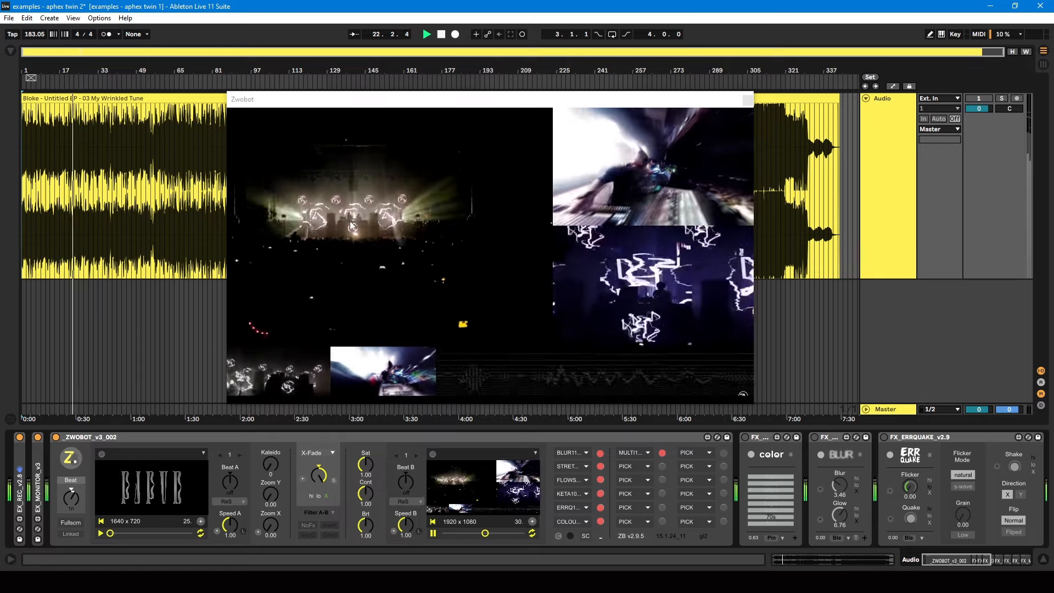
click(426, 33)
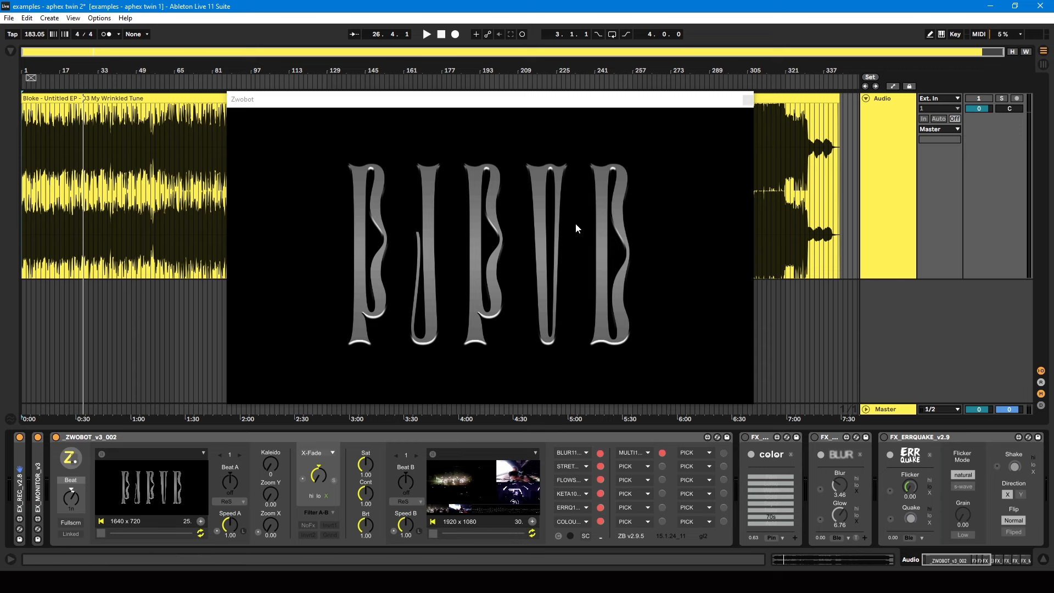
mouse_move(481, 294)
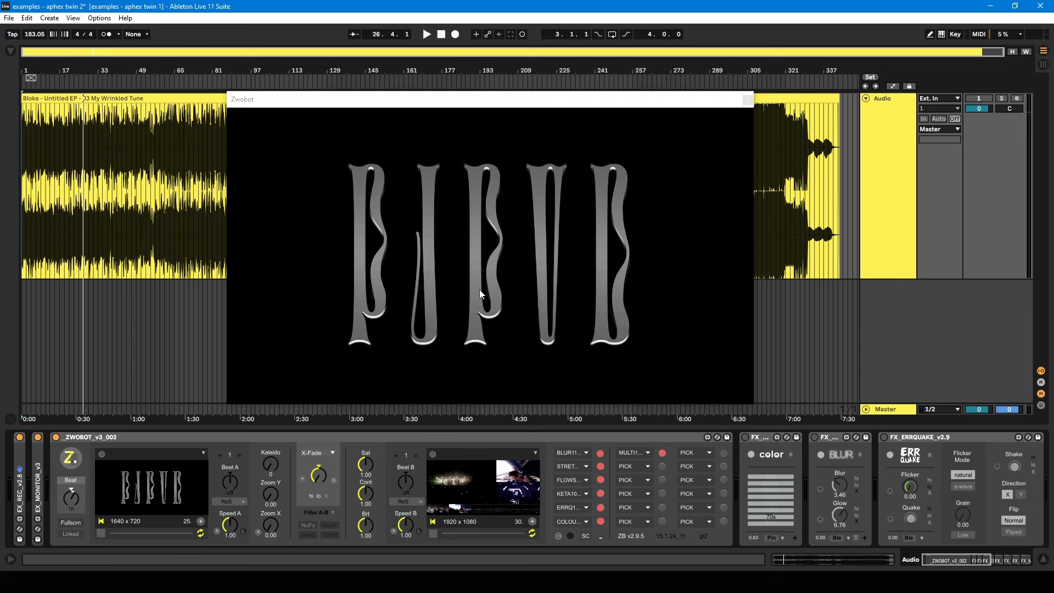
mouse_move(428, 276)
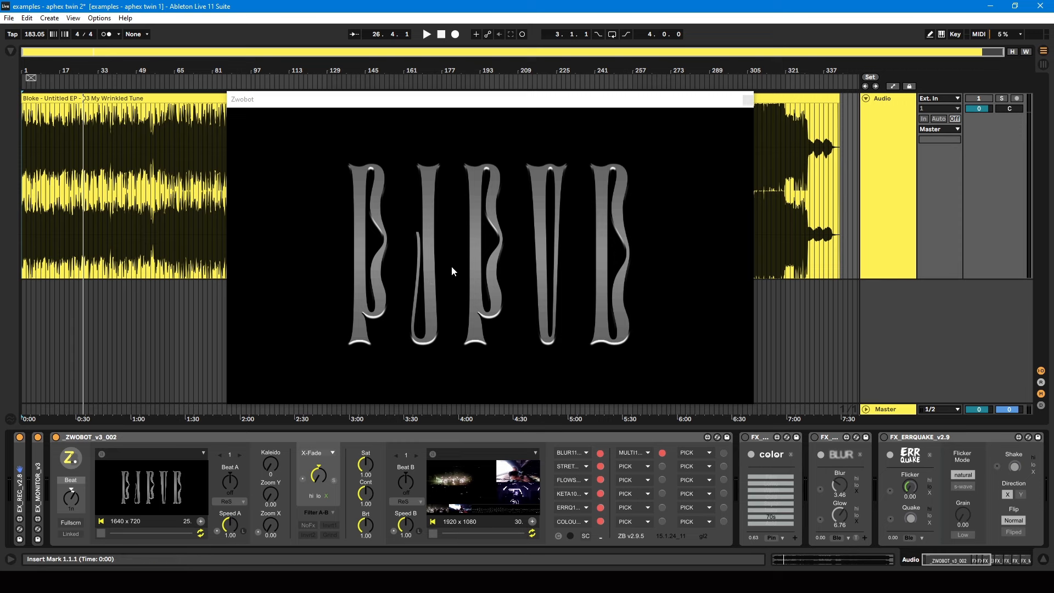
mouse_move(467, 292)
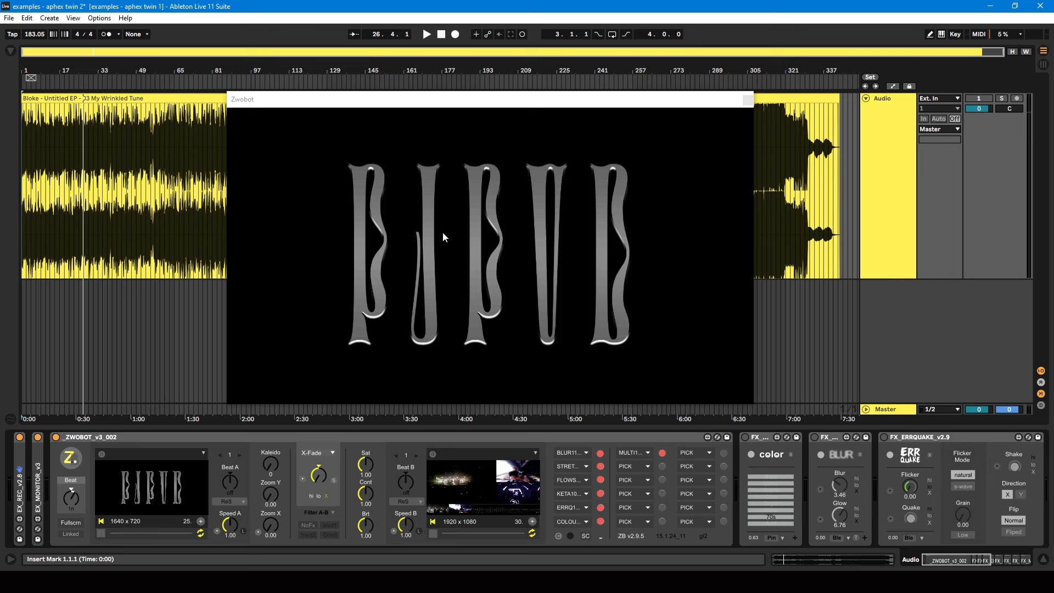
mouse_move(443, 255)
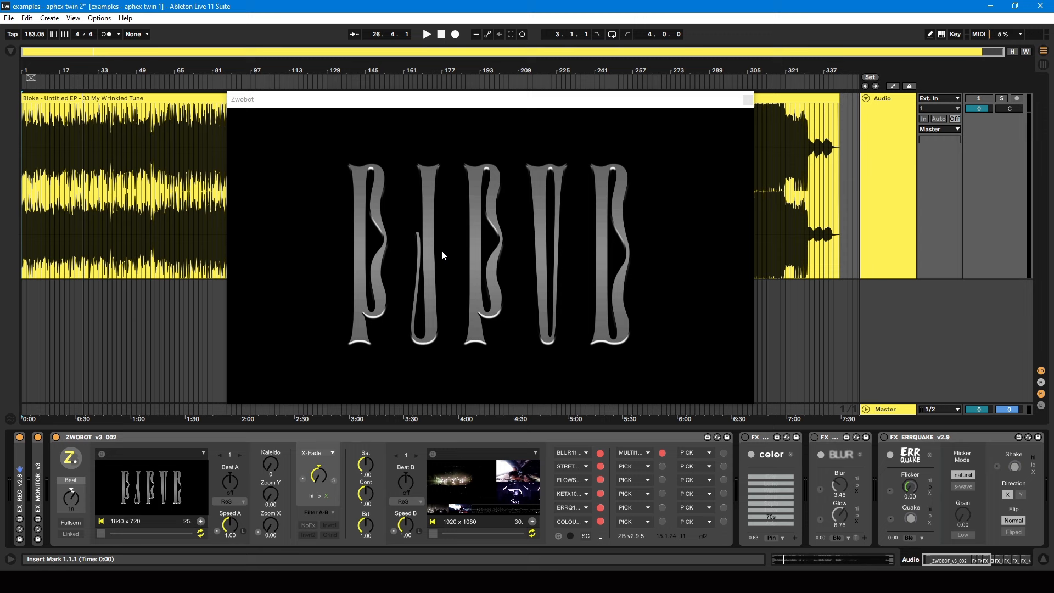
mouse_move(664, 273)
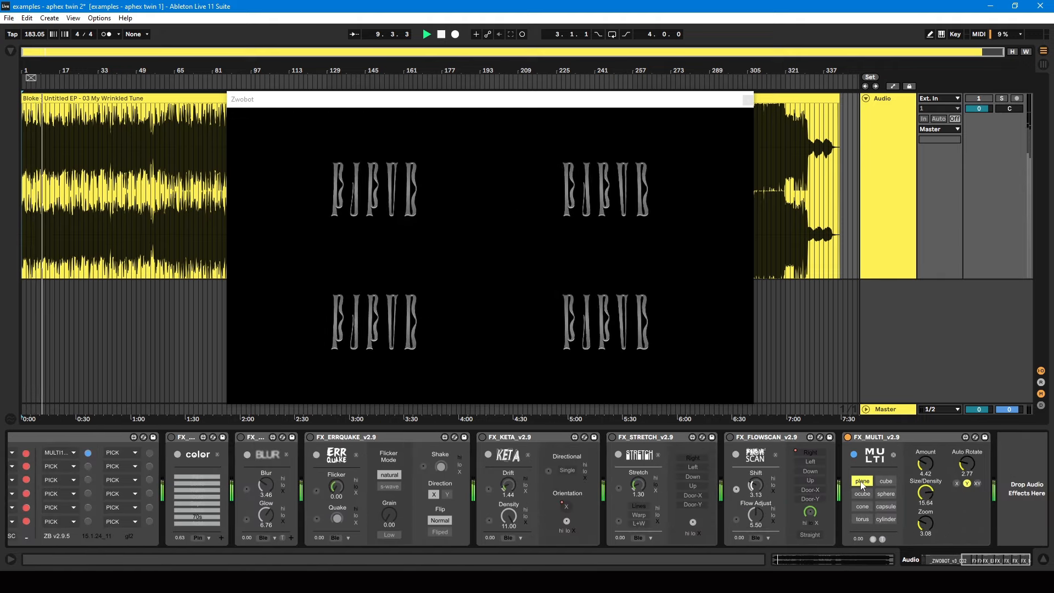
click(885, 481)
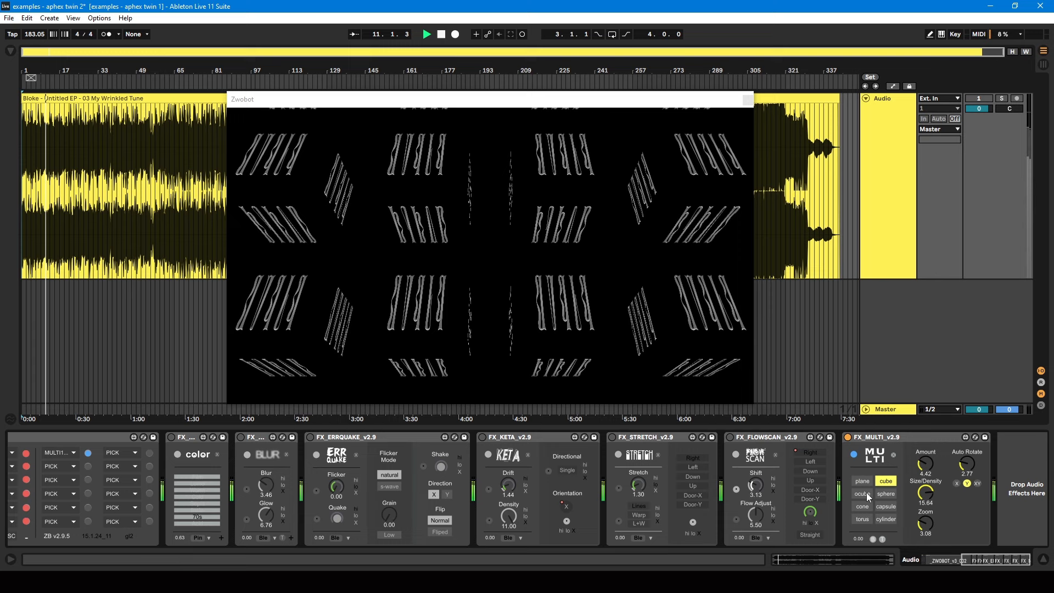
click(861, 506)
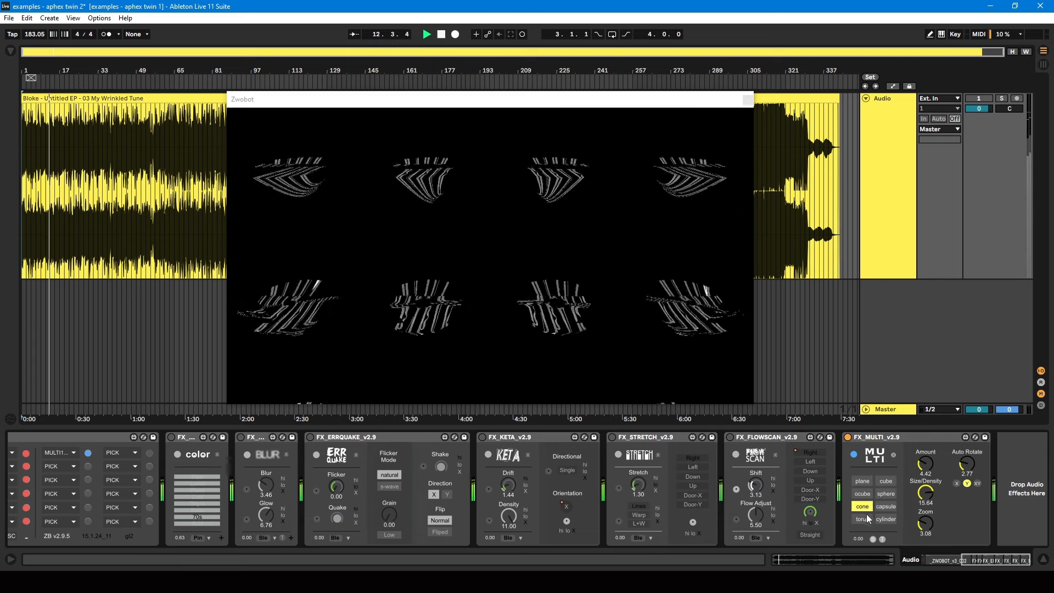
click(886, 518)
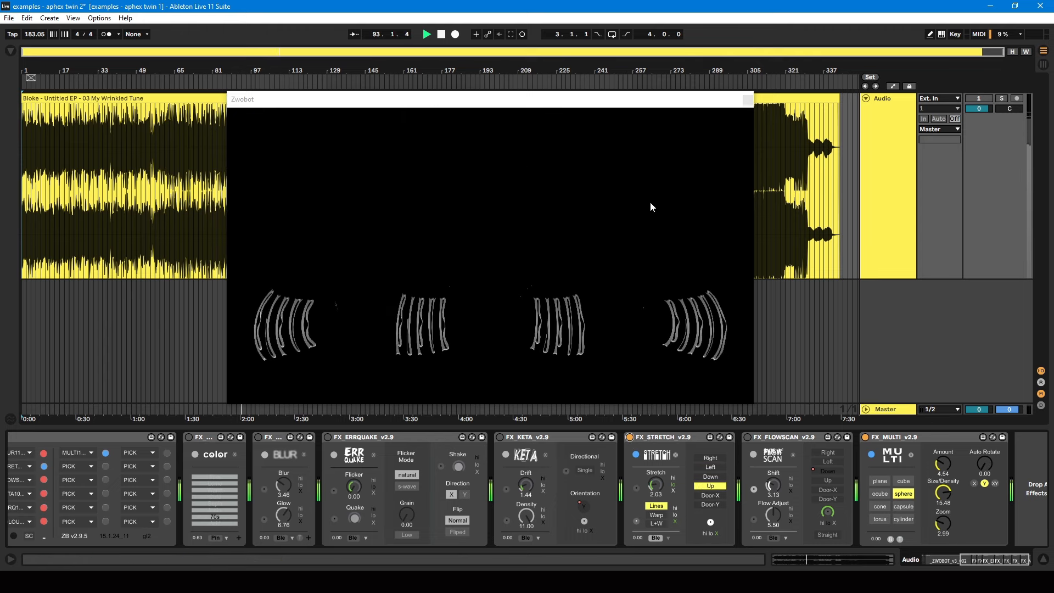
- Stretch the copies downward, then right, then left, and toggle the transport control
click(709, 476)
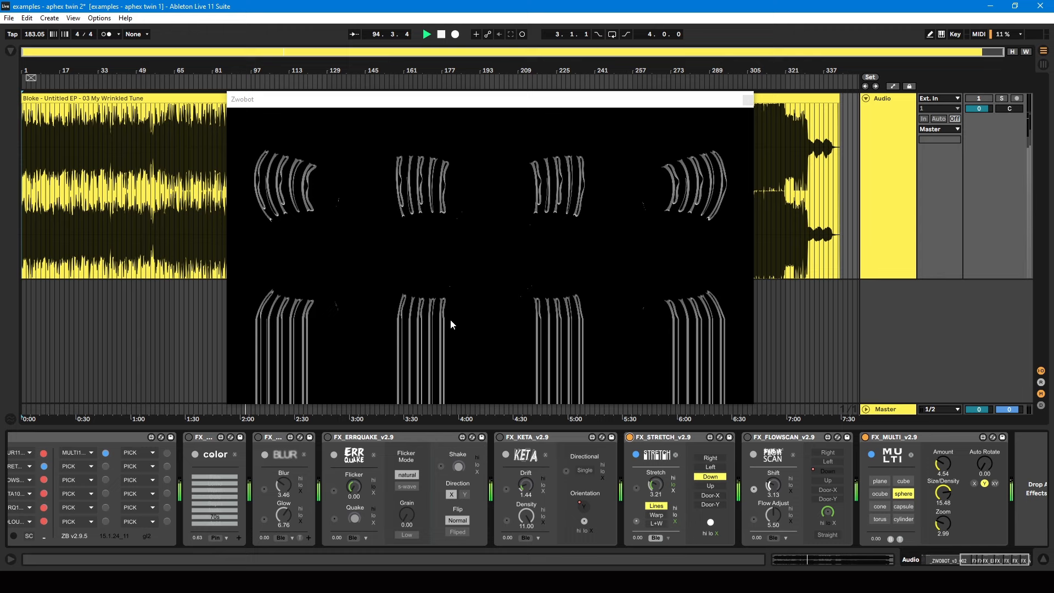
click(709, 458)
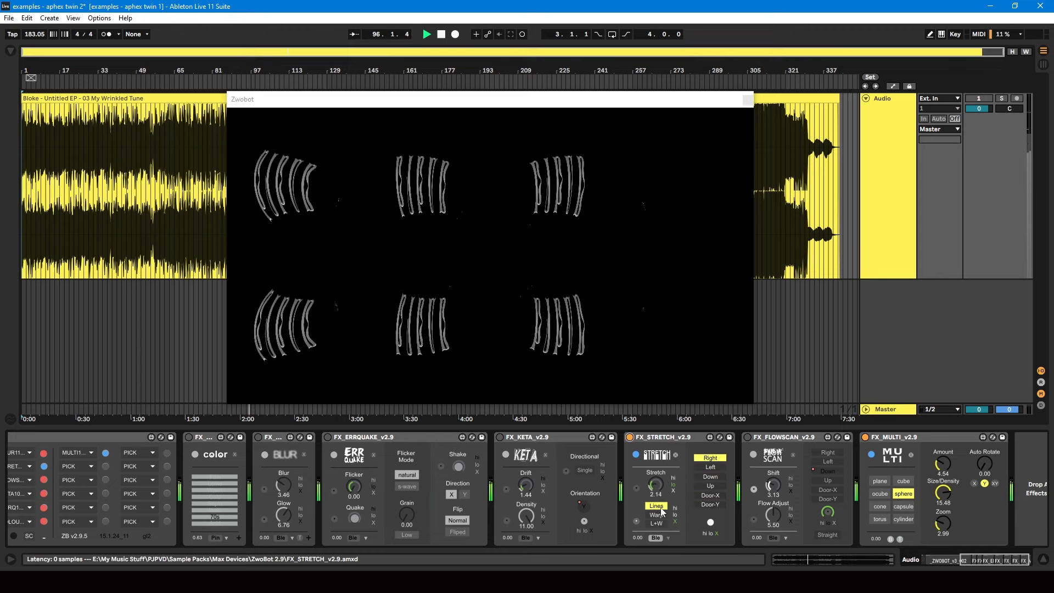
click(709, 485)
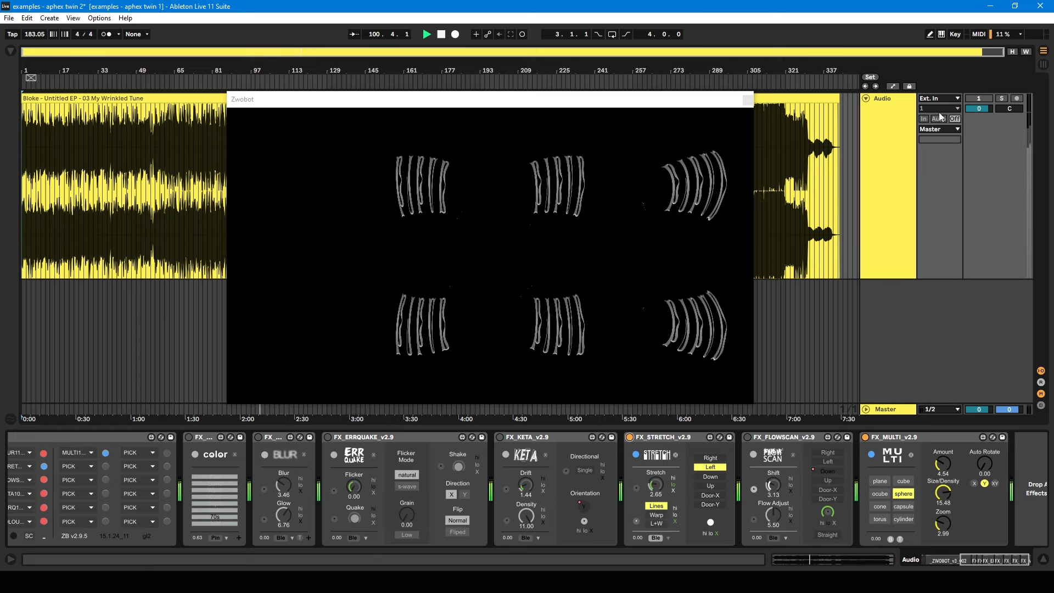
click(440, 33)
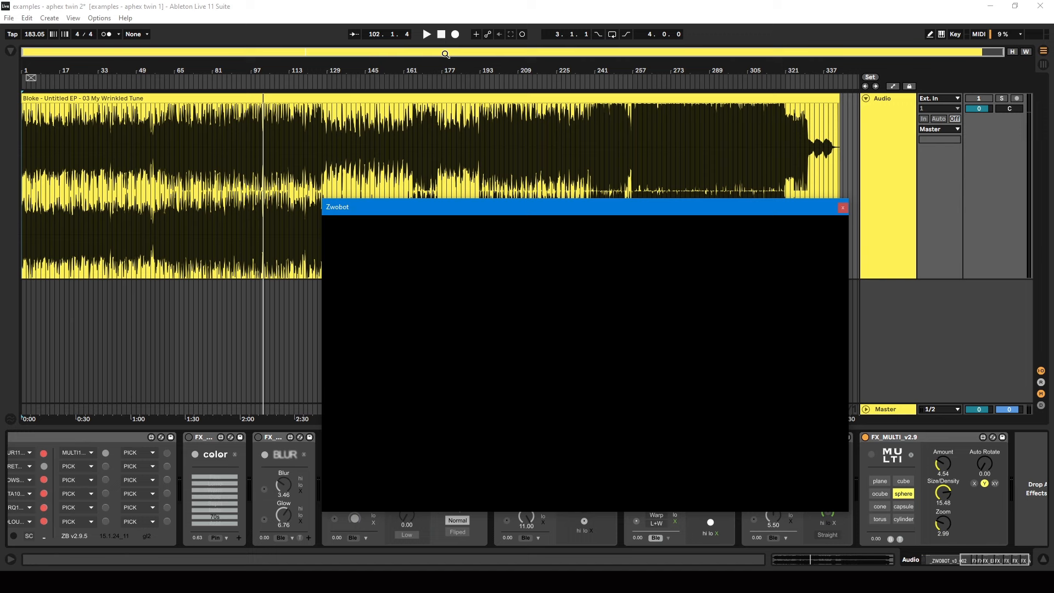
click(98, 98)
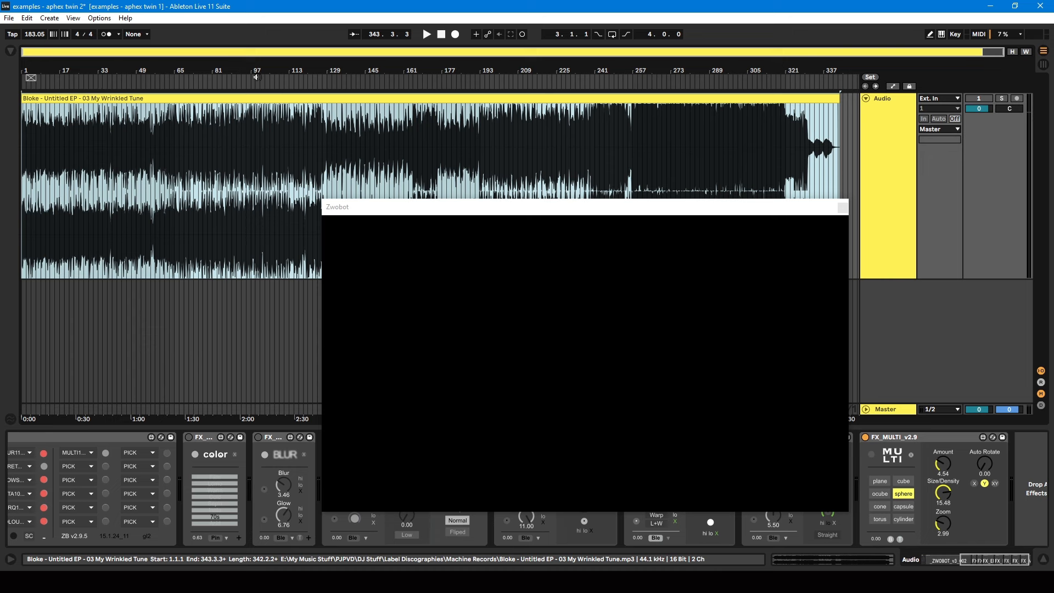
click(454, 34)
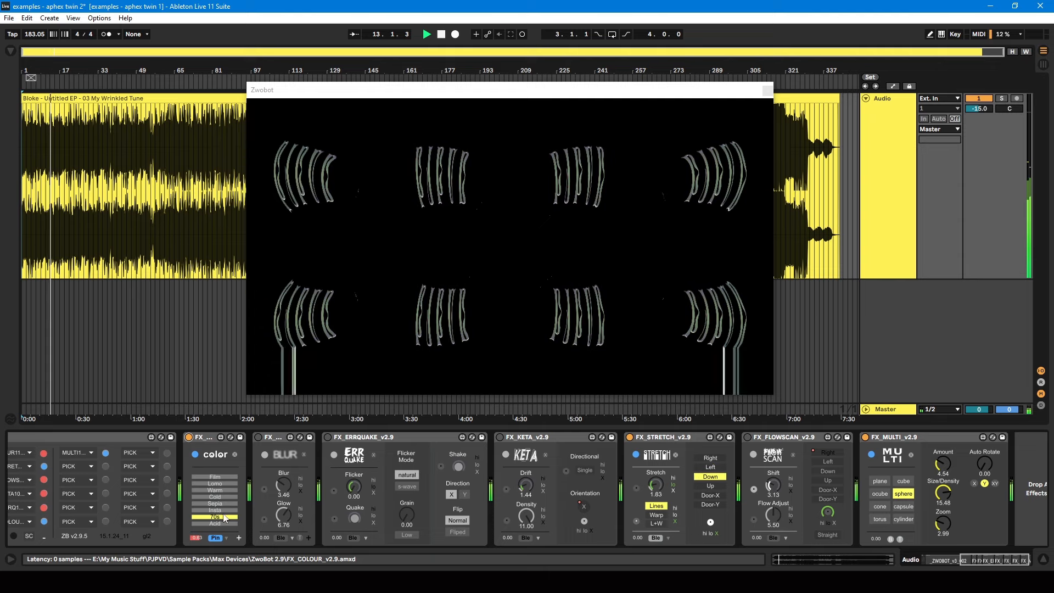
- Apply a colour grading preset and pick a purple tint for the logo copies
click(709, 457)
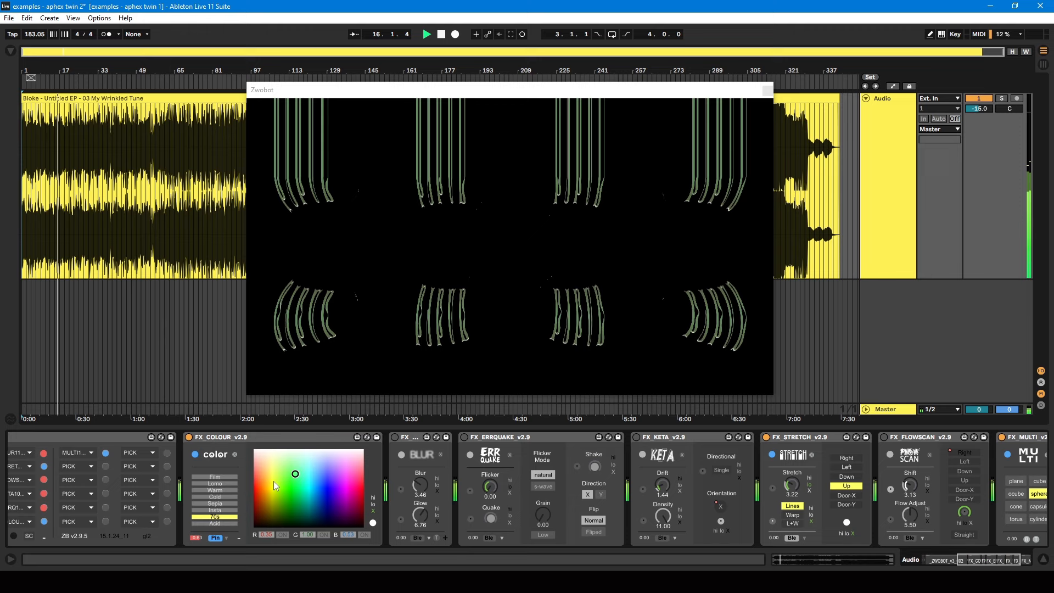
click(844, 466)
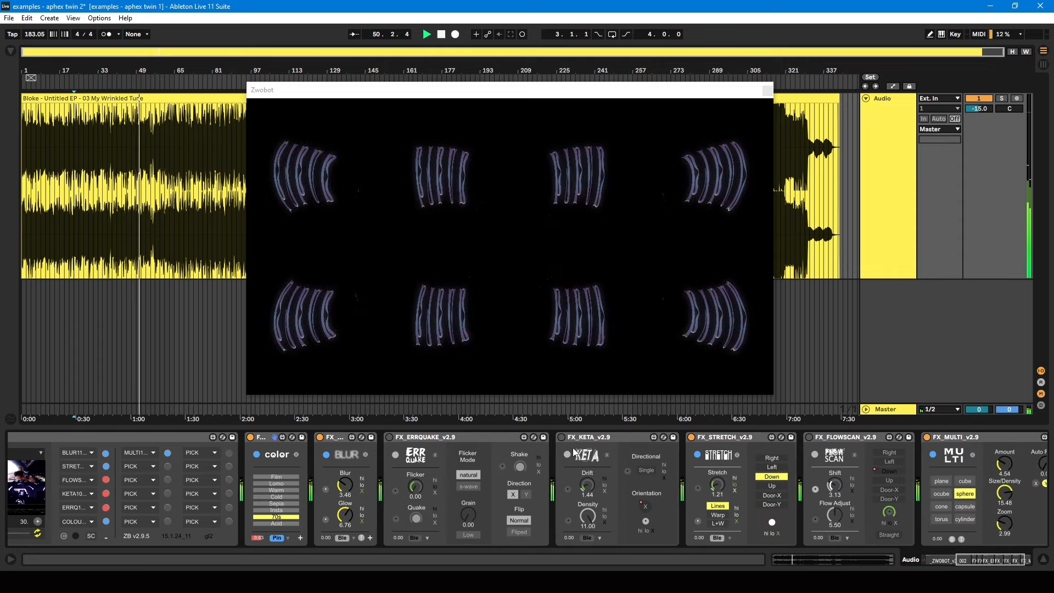
- Switch on the keta effect and change the direction of its smear
click(770, 457)
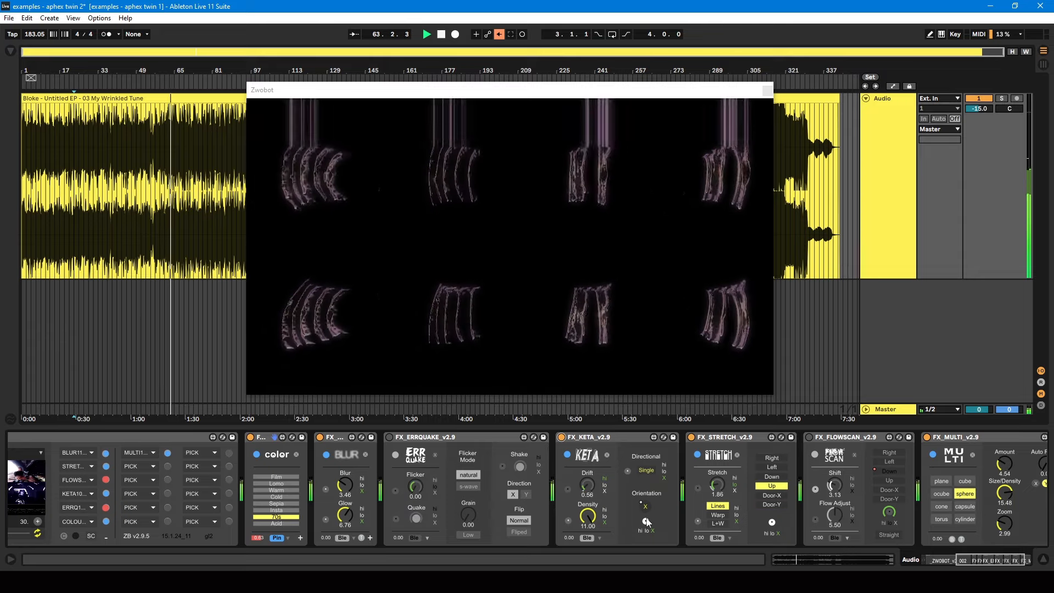
click(772, 495)
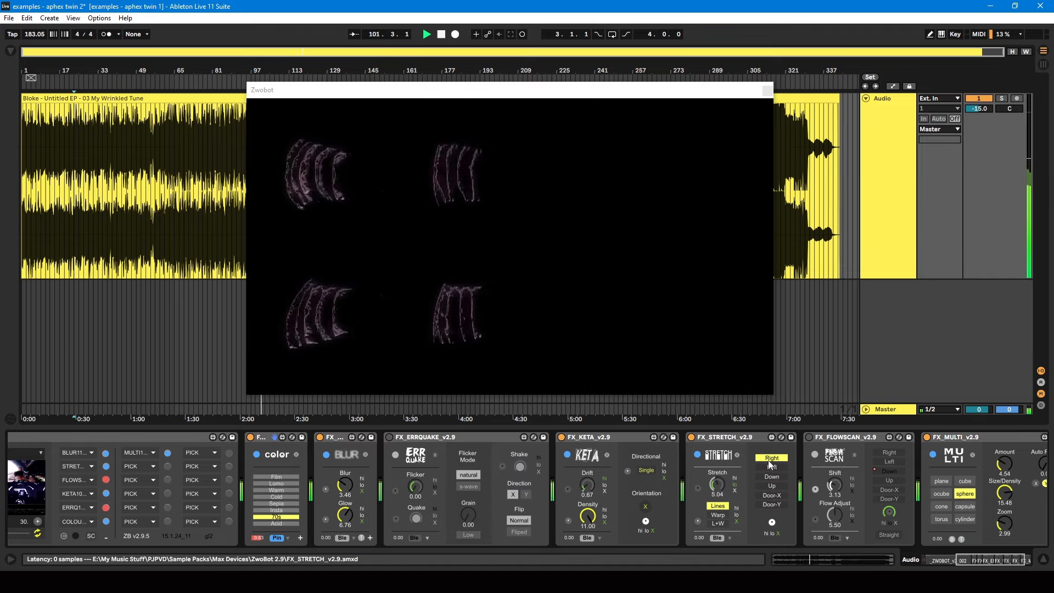
- Set the stretch direction to Right
click(770, 485)
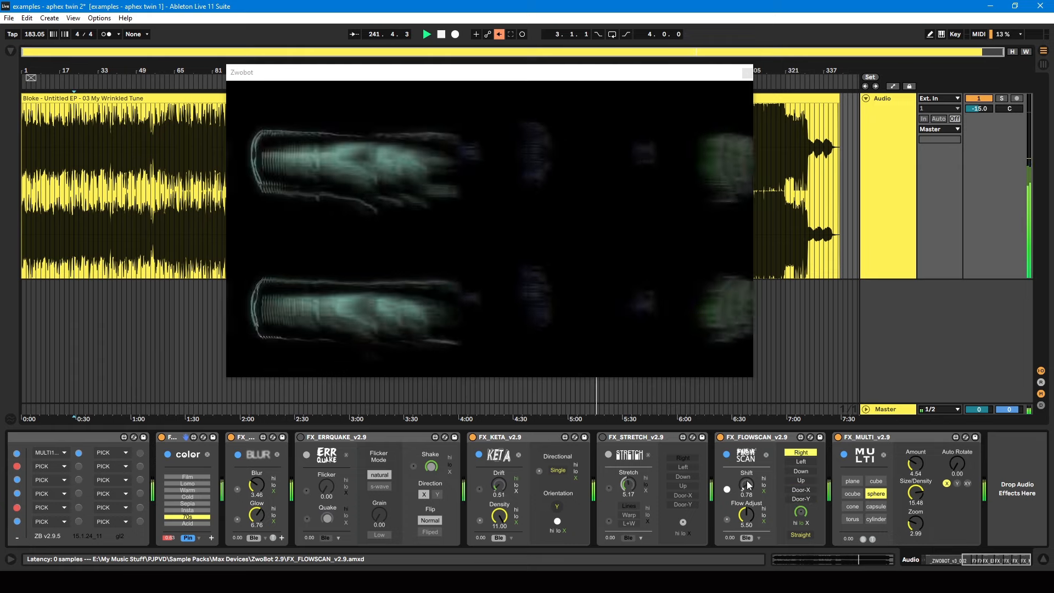
- Point the flowscan smear upward, then back to the right
click(798, 460)
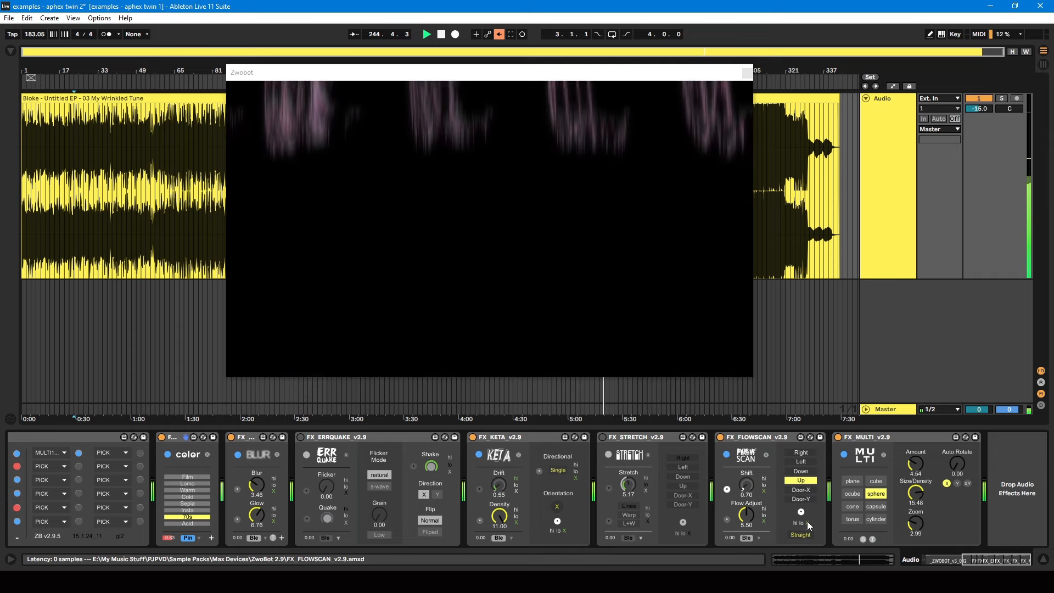
click(799, 451)
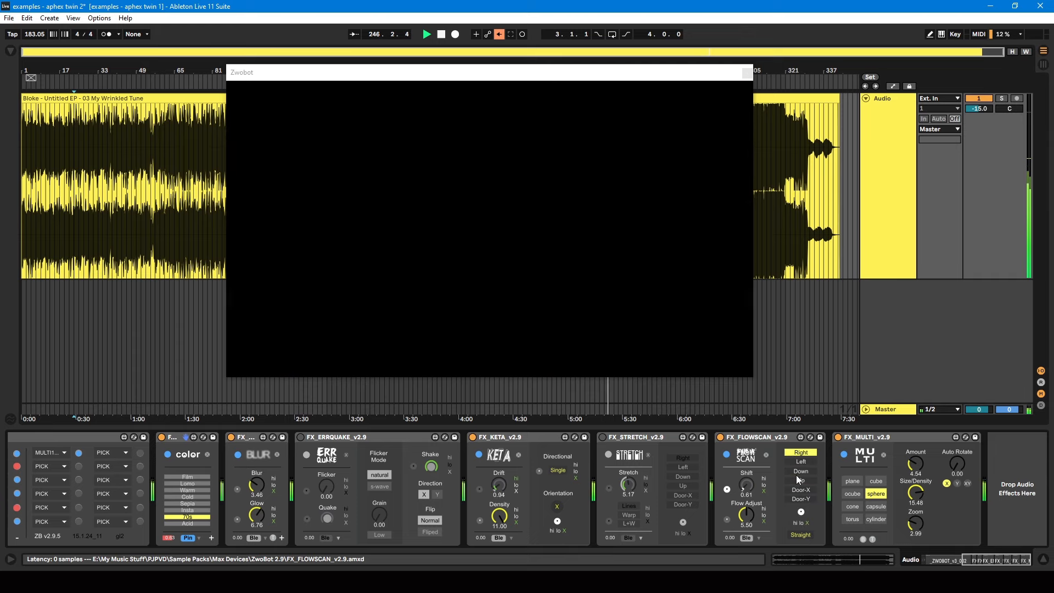